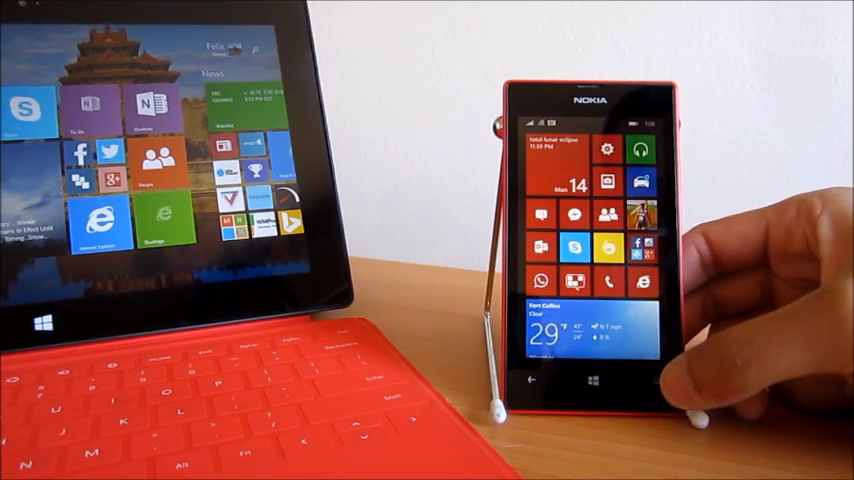
Step: Launch Cortana from the Start screen using the phone's Search key
{"action": "left_click", "coordinate": [585, 383]}
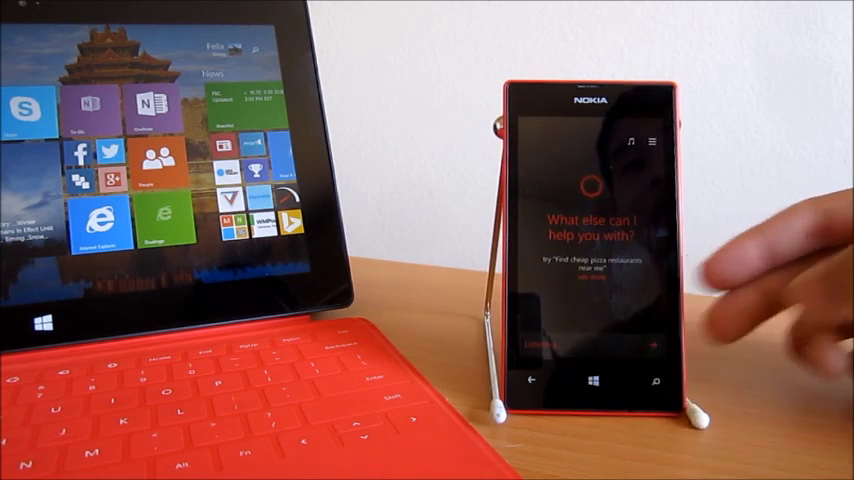